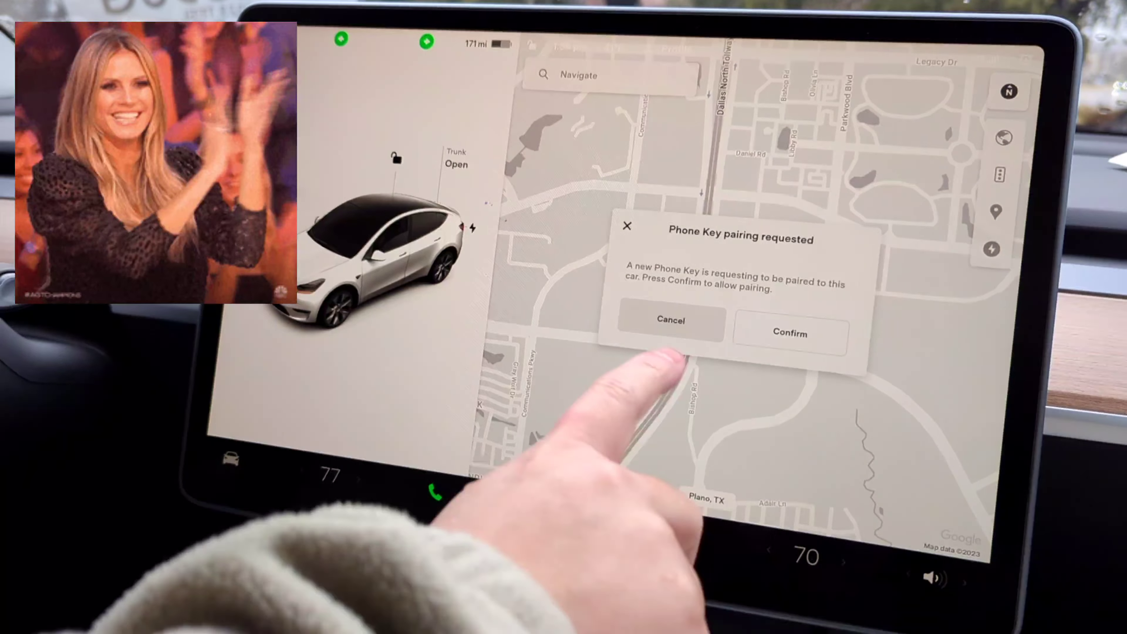
Answer the new Phone Key pairing request so its prompt clears from the map.
left_click(789, 333)
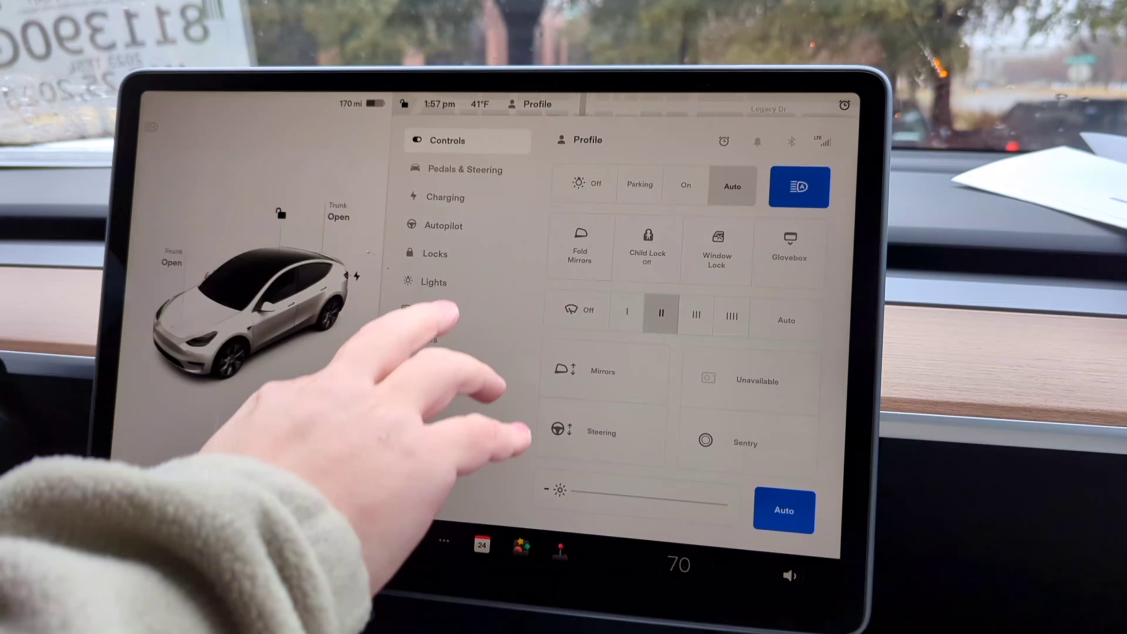
left_click(465, 169)
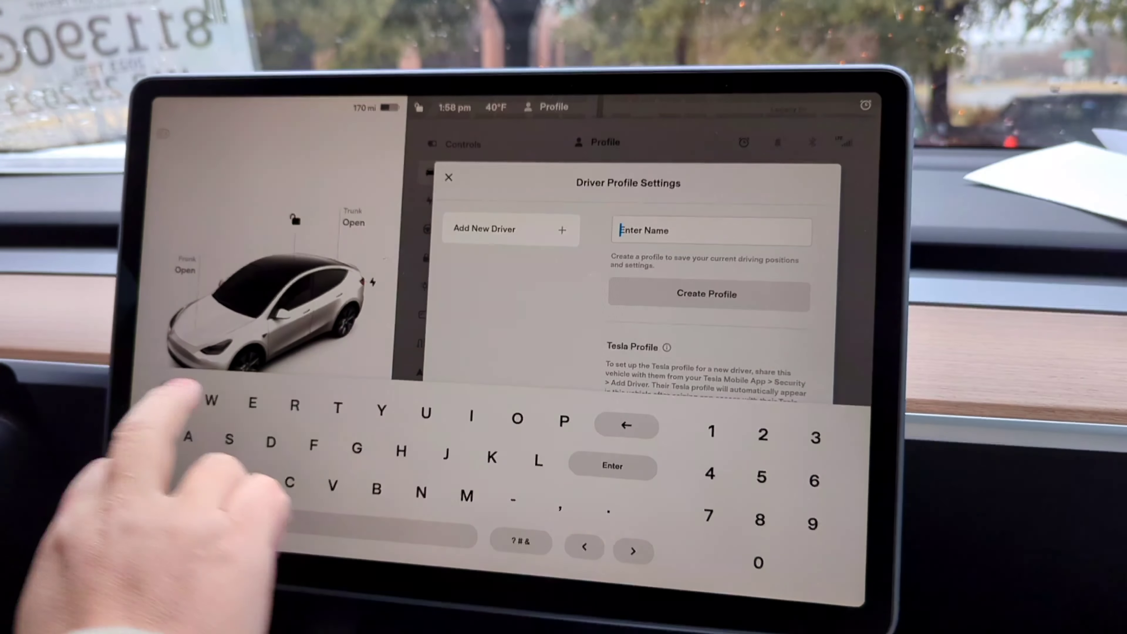
Create a driver profile named 'Qing'.
type("Qing")
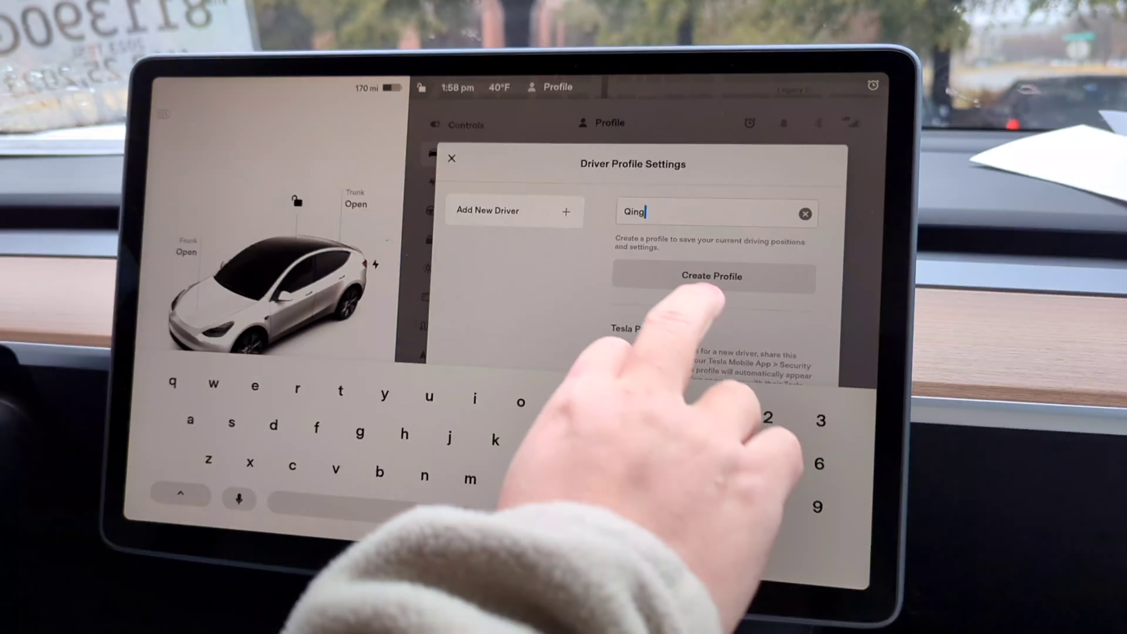
left_click(711, 276)
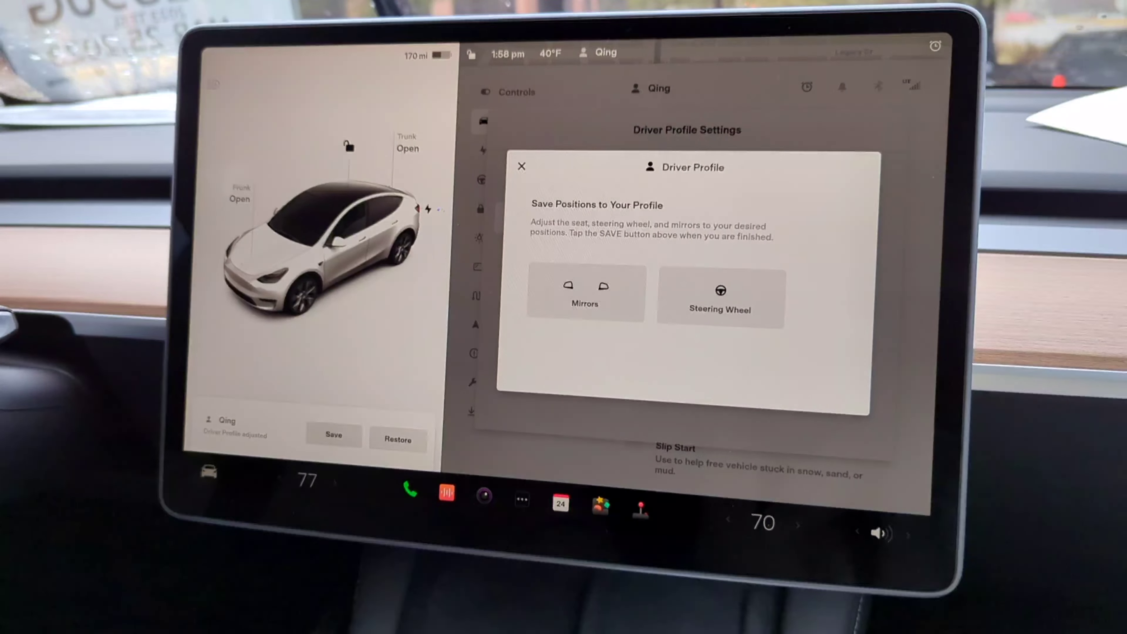
Dismiss the Save Positions prompt to return to Driver Profile Settings listing Qing.
left_click(585, 292)
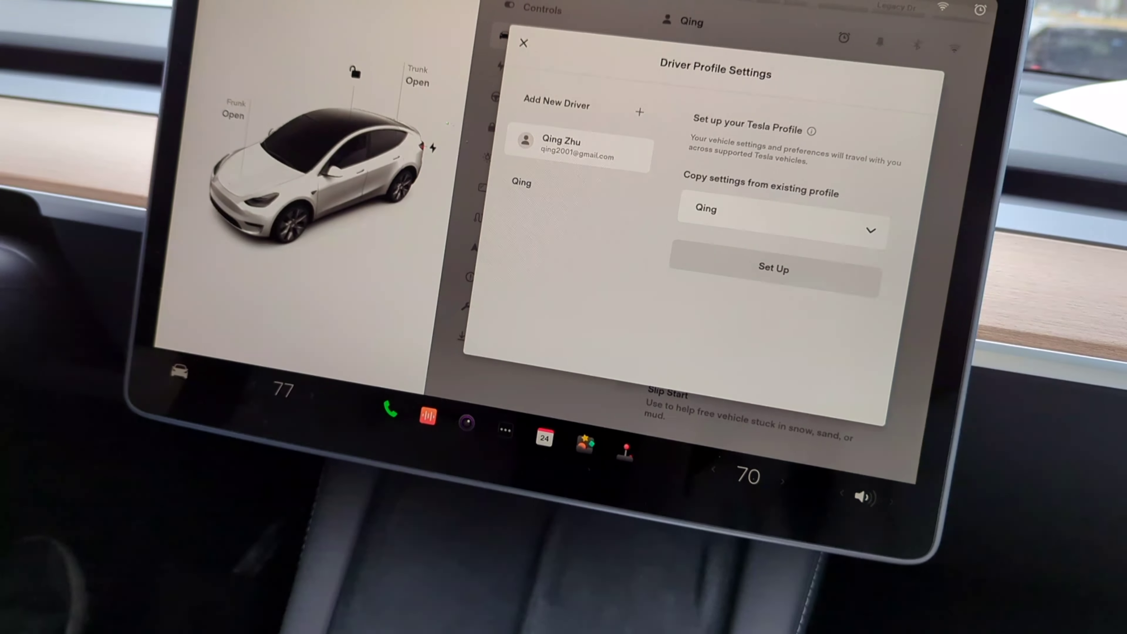
Close Driver Profile Settings to reach Pedals & Steering for driver Qing.
left_click(524, 43)
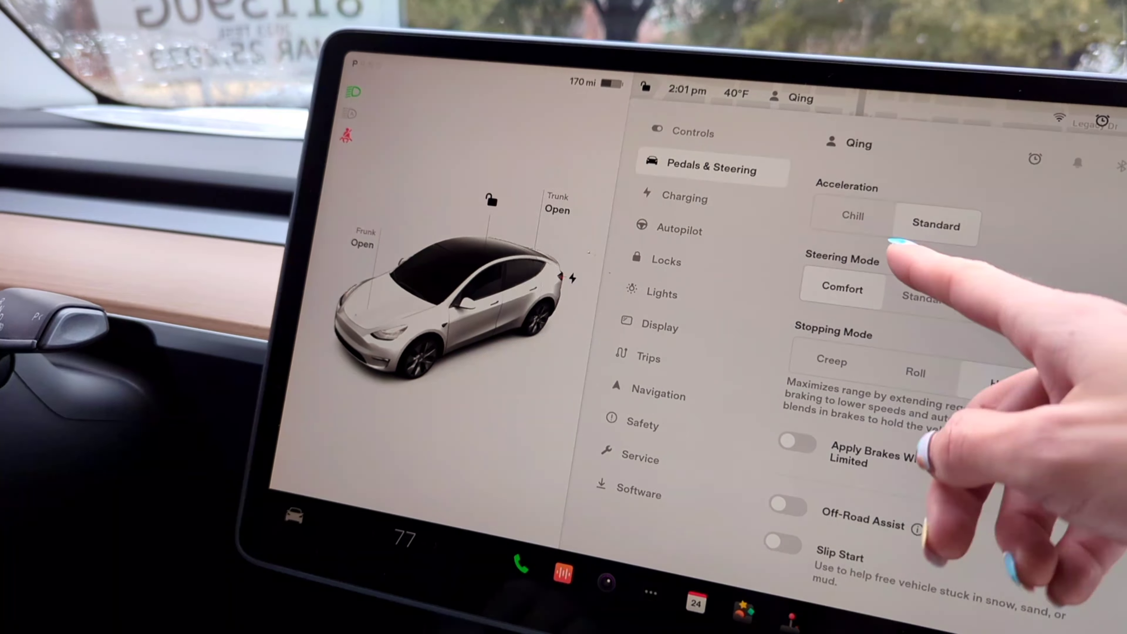
left_click(852, 216)
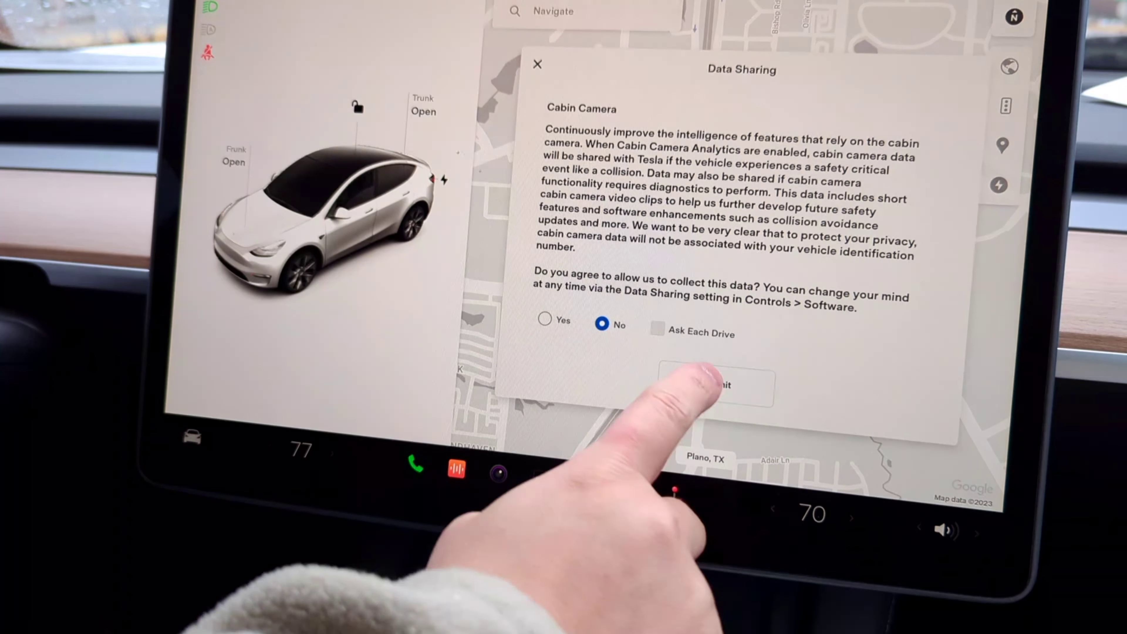
Submit the Data Sharing choice declining cabin camera sharing.
left_click(715, 384)
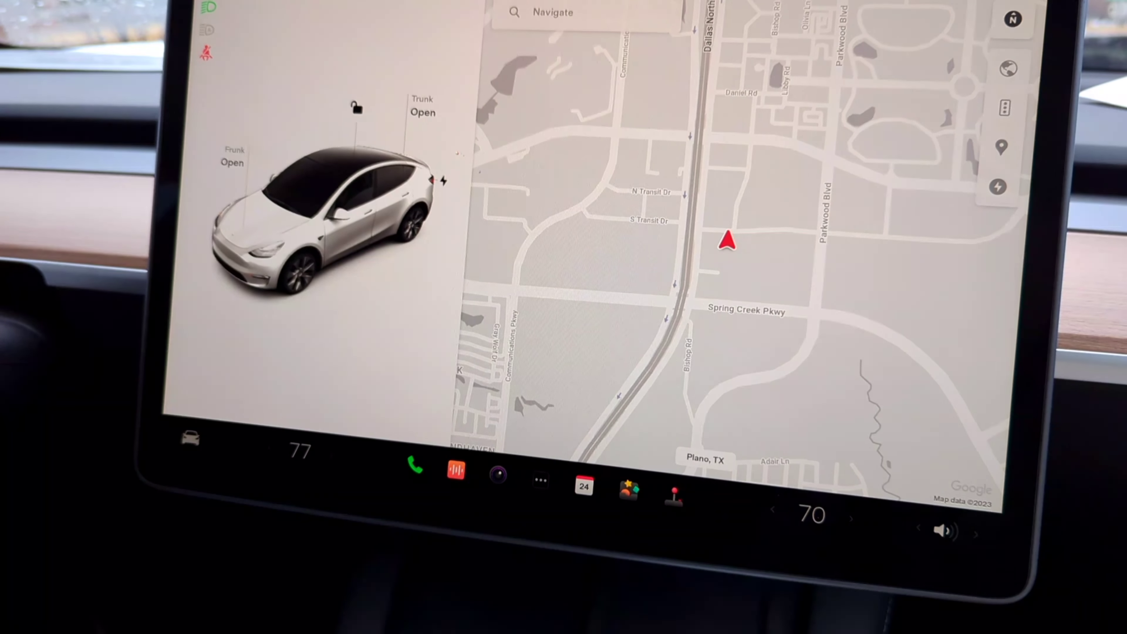
Set the wipers to Auto in the vehicle Controls for profile Qing.
left_click(189, 439)
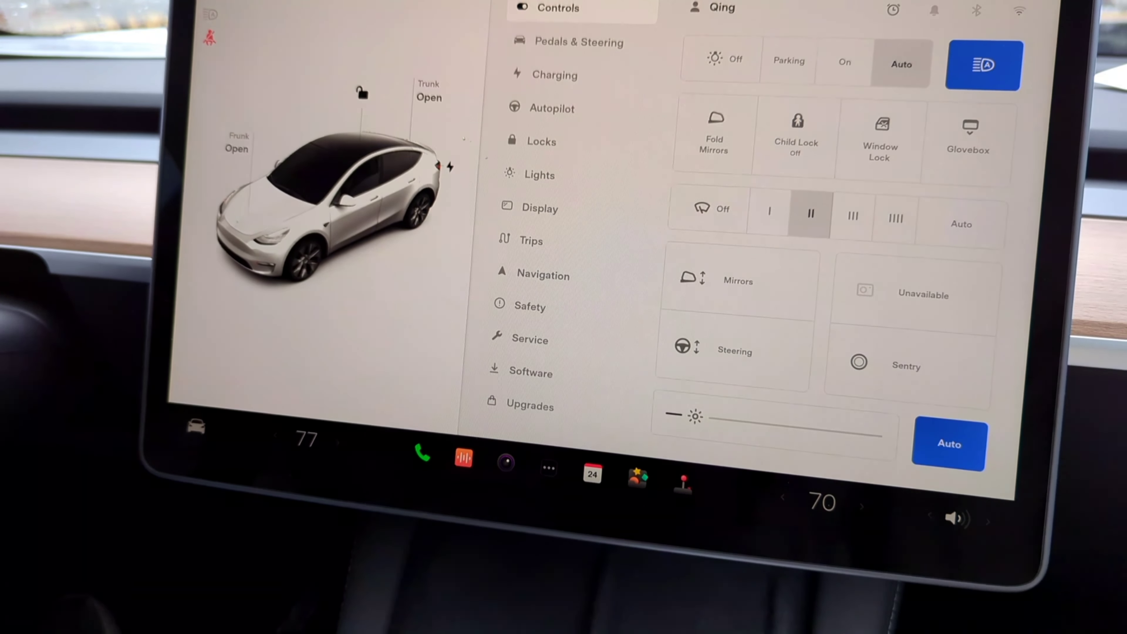
left_click(540, 175)
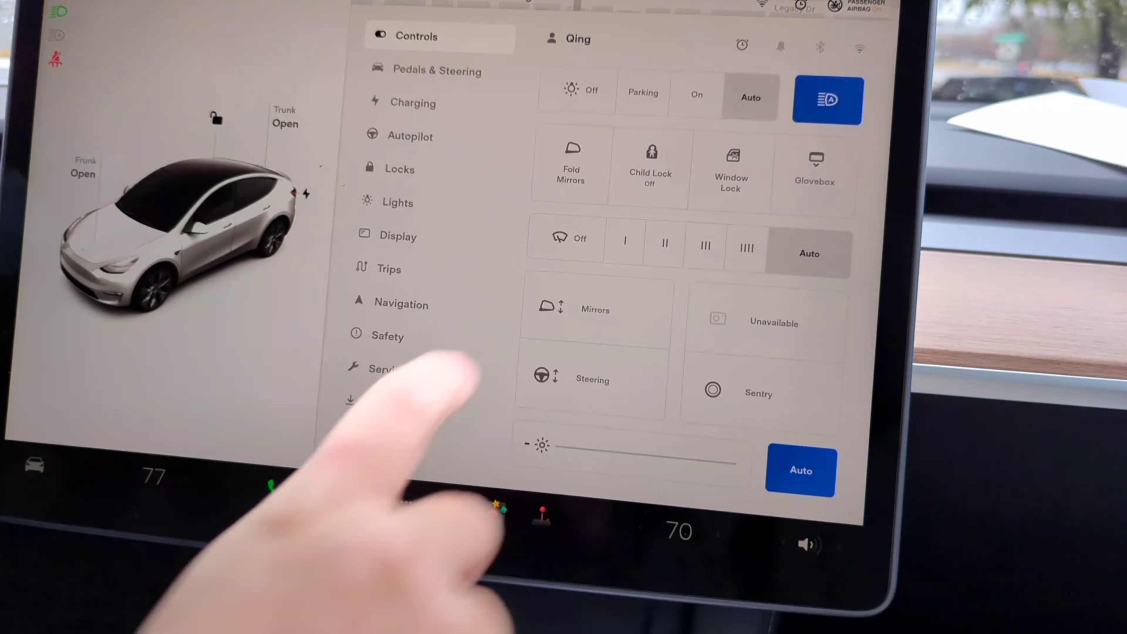
Set wiper speed I, leave Controls, and show the Nearby Charging supercharger list.
left_click(625, 247)
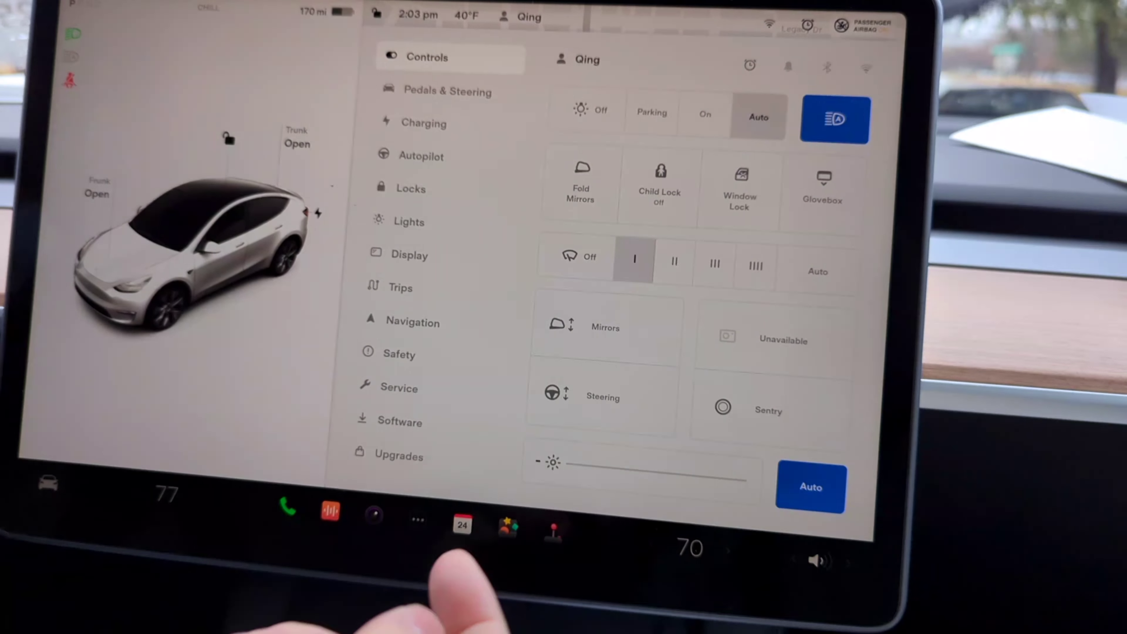
left_click(673, 261)
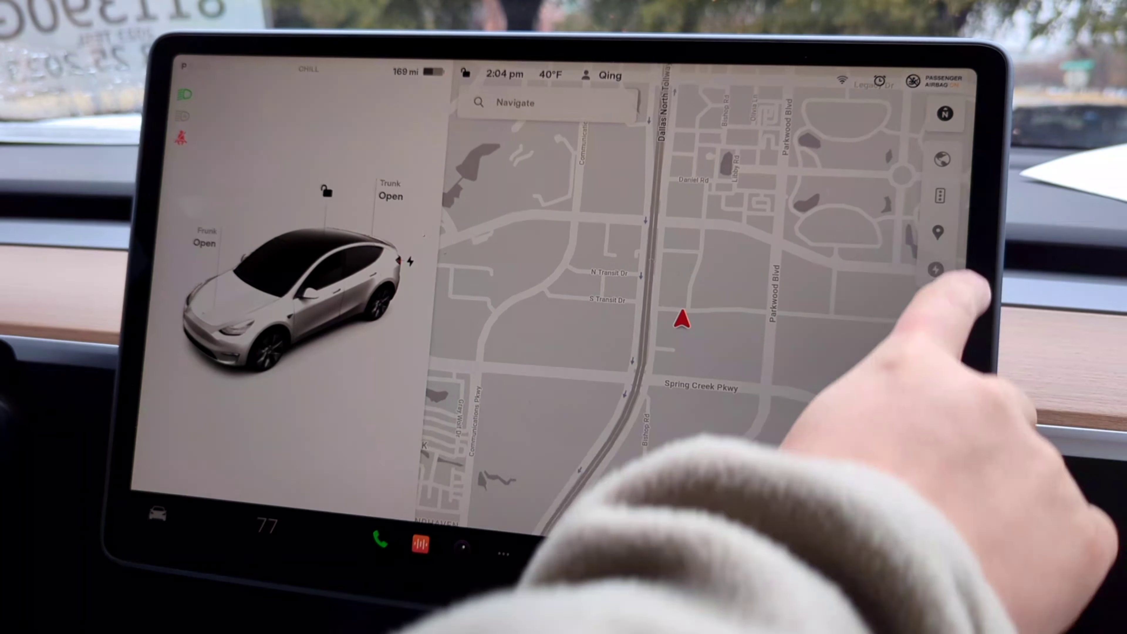
left_click(938, 270)
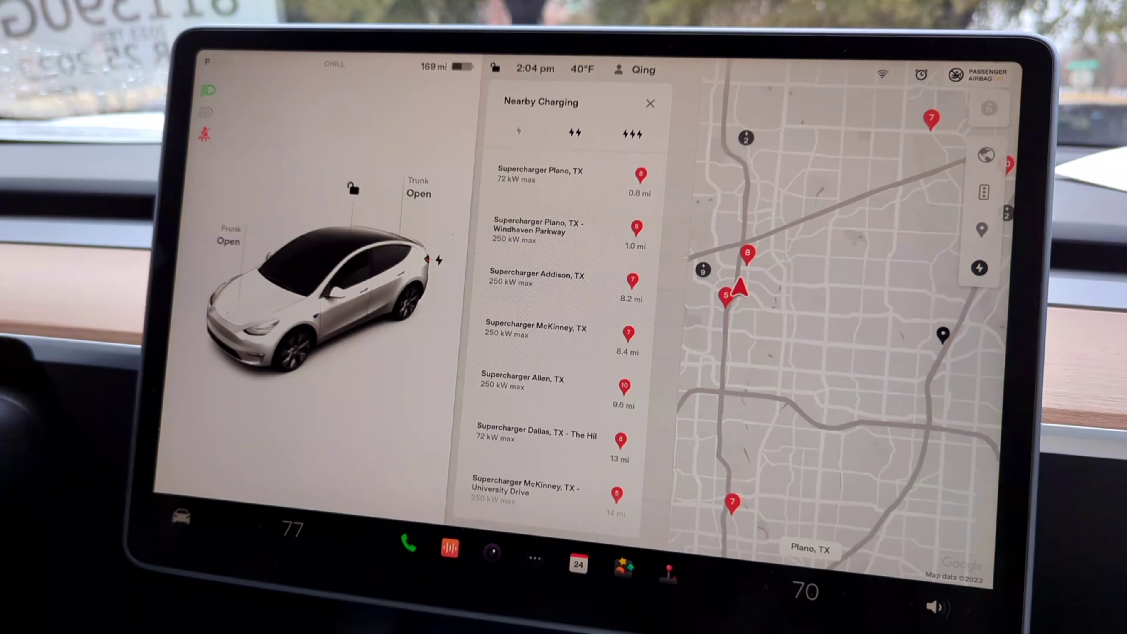